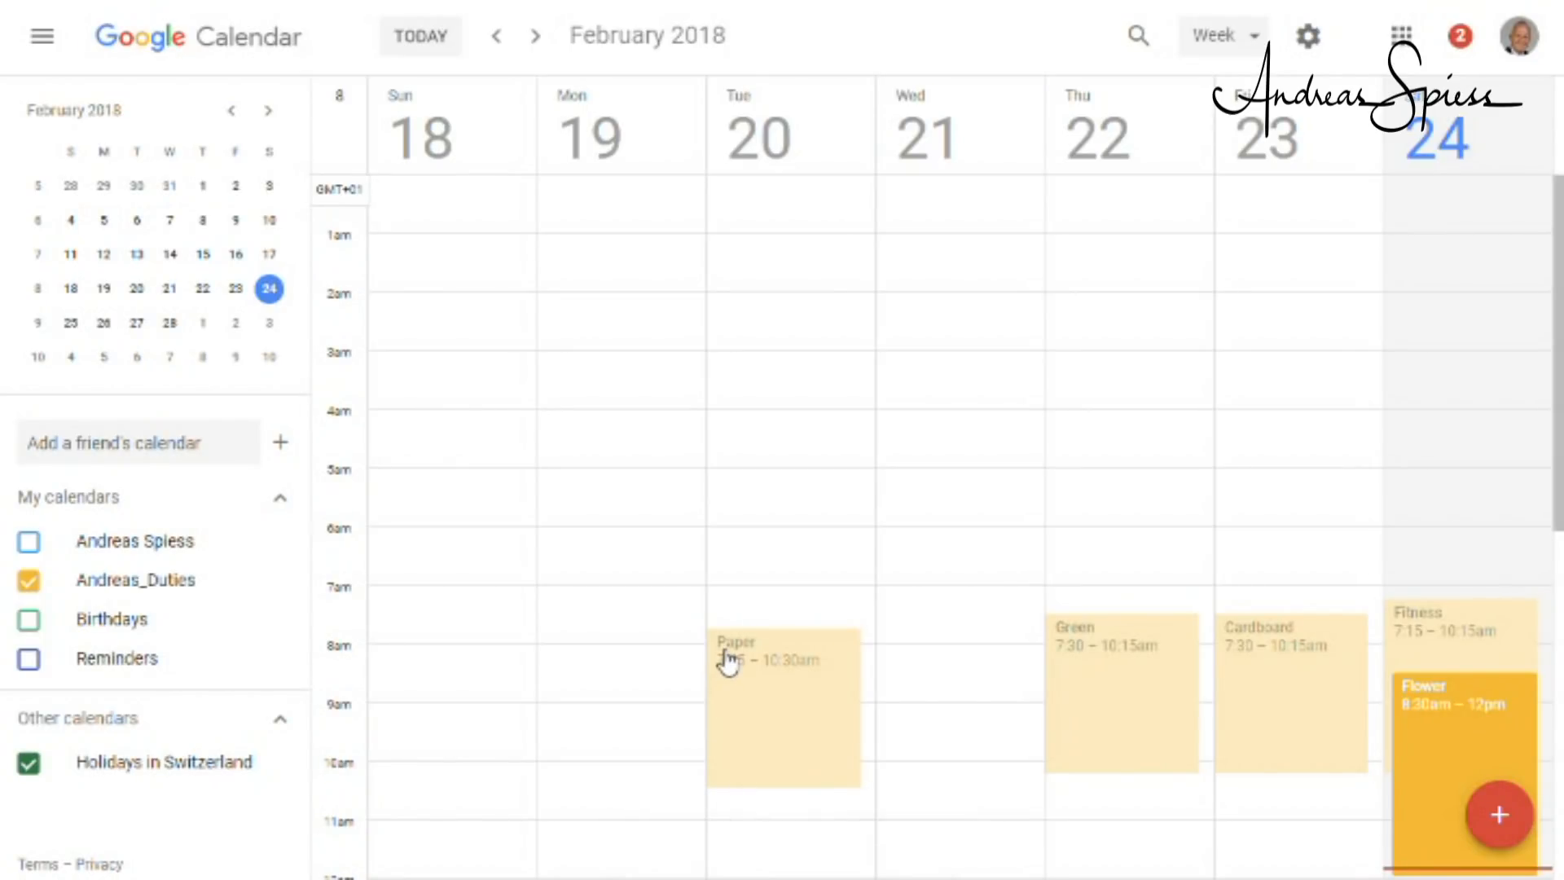
pyautogui.moveTo(1254, 653)
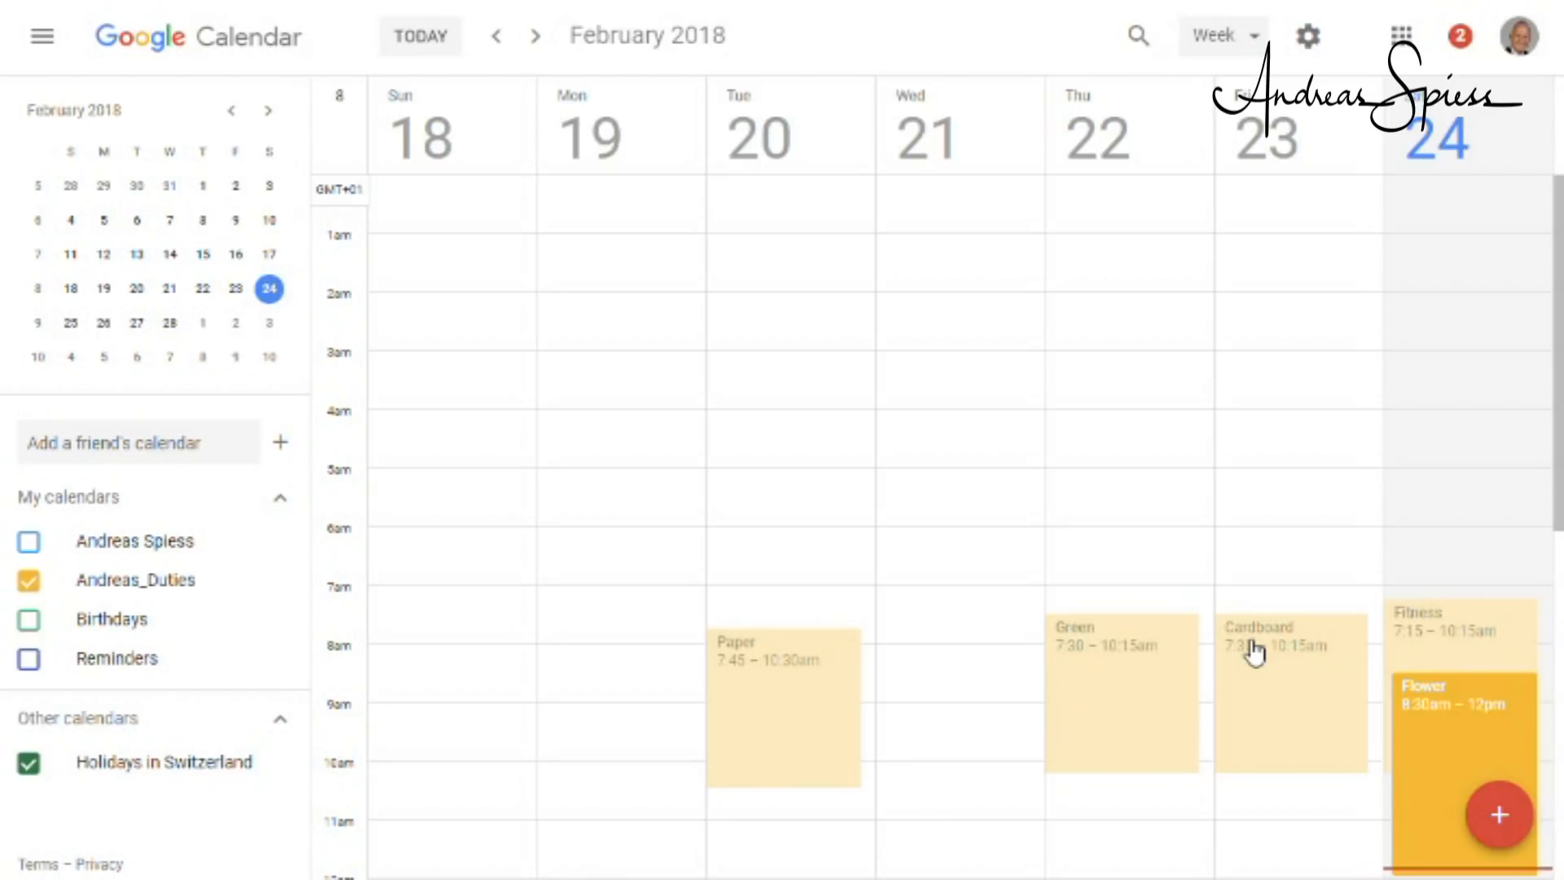
pyautogui.moveTo(1433, 716)
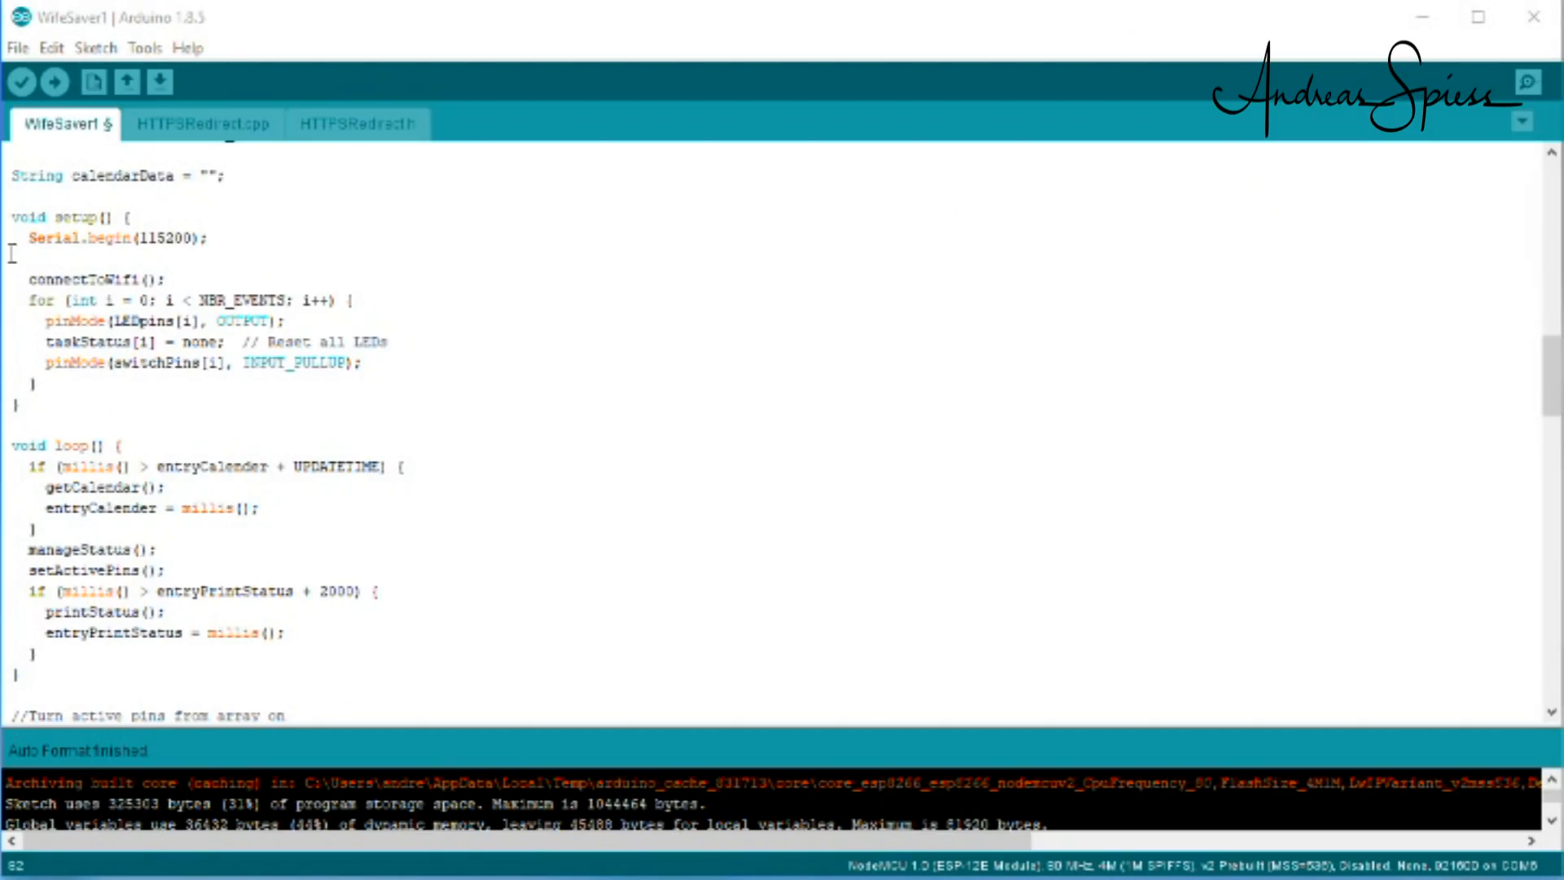
pyautogui.click(169, 277)
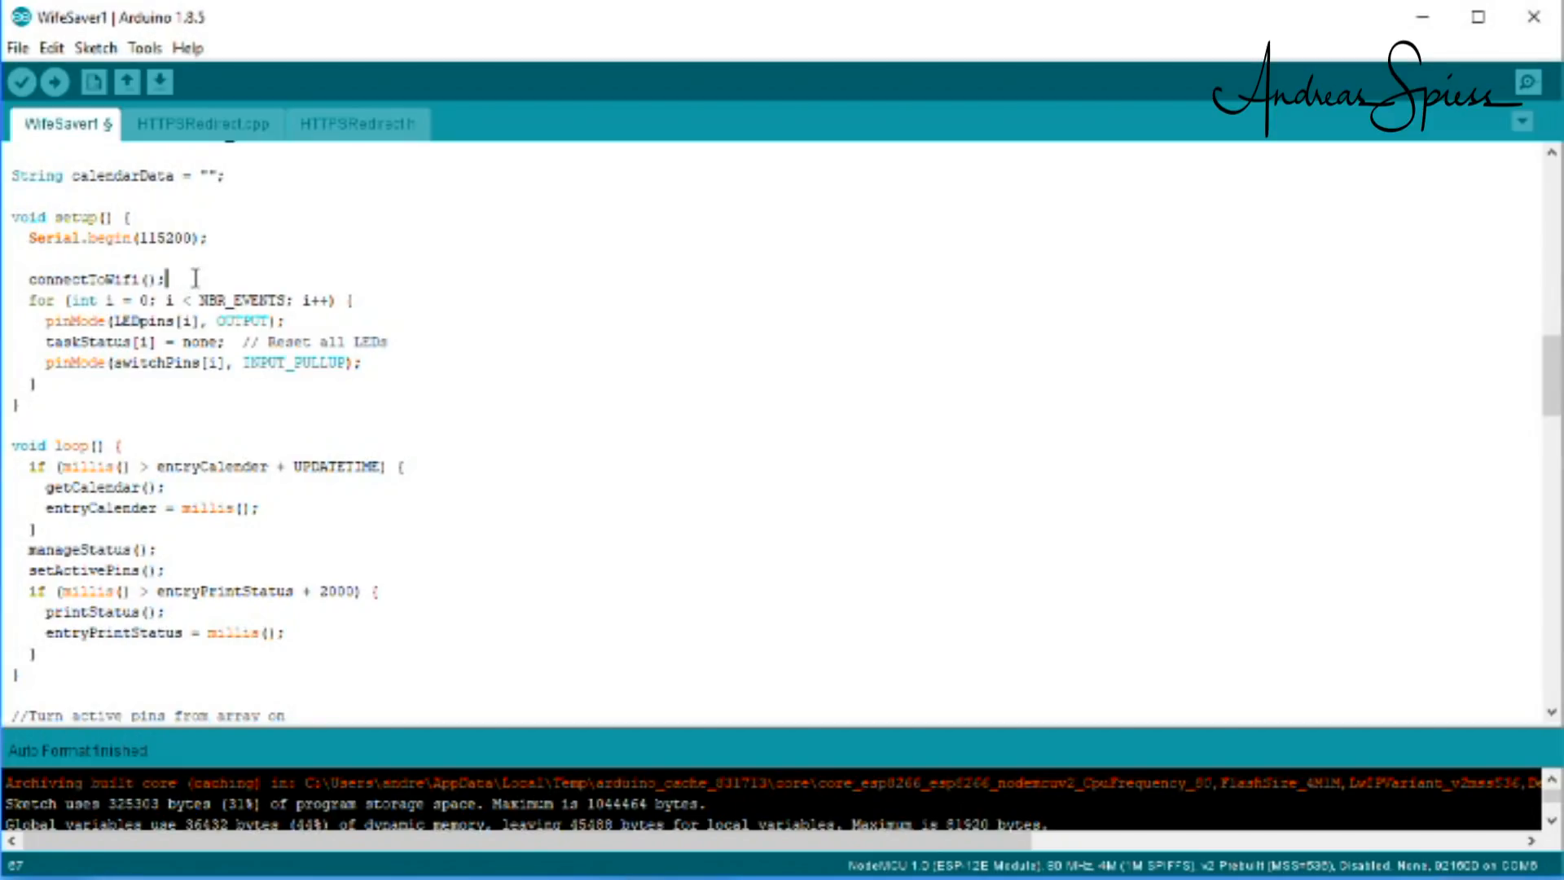
pyautogui.click(284, 321)
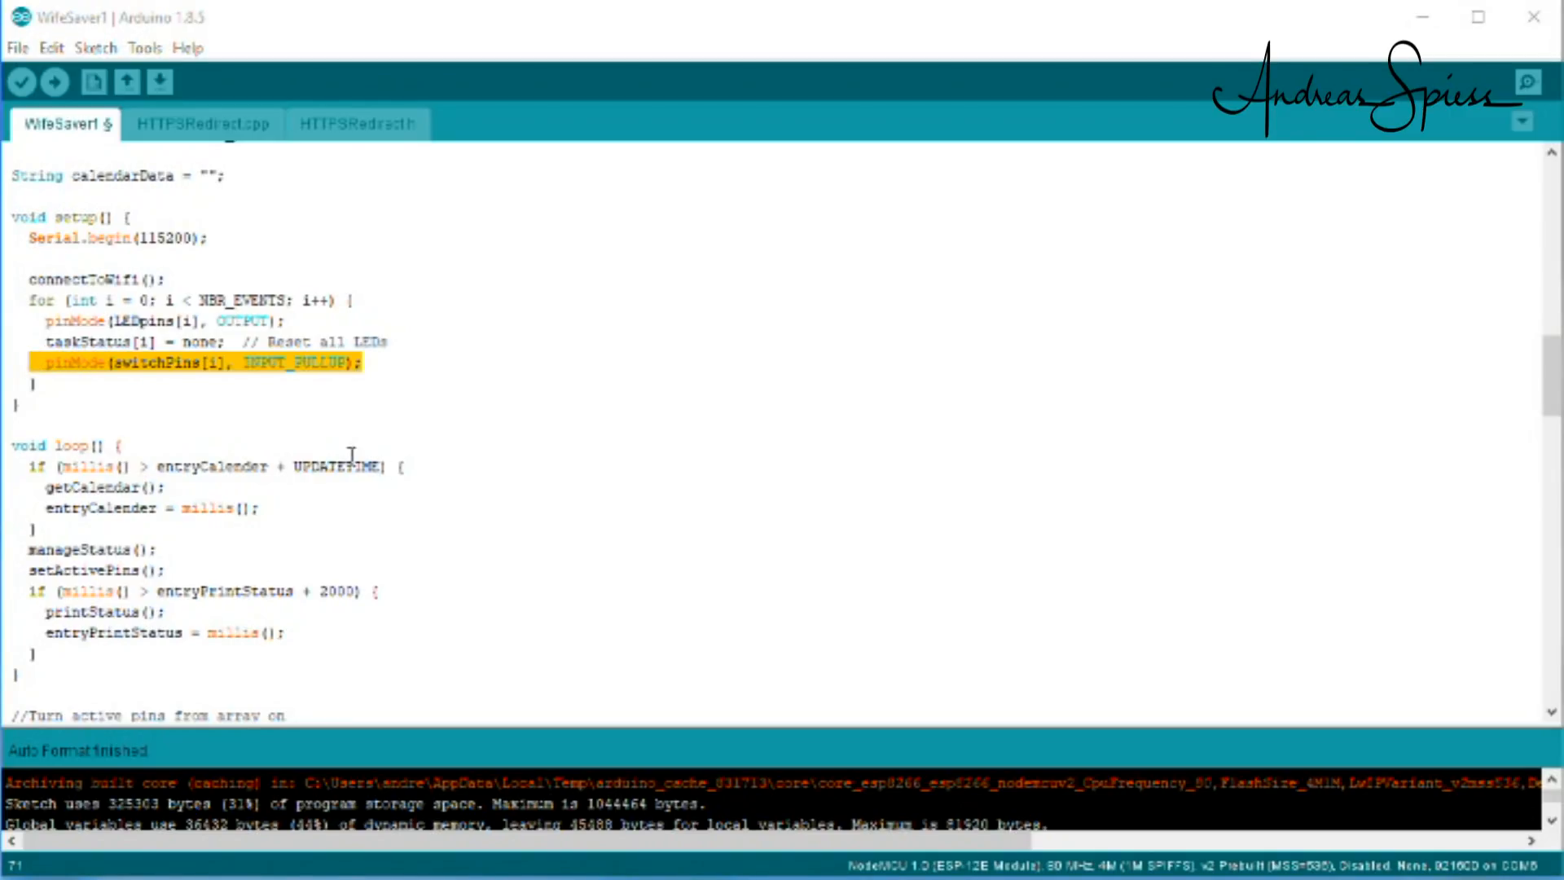
pyautogui.doubleClick(338, 466)
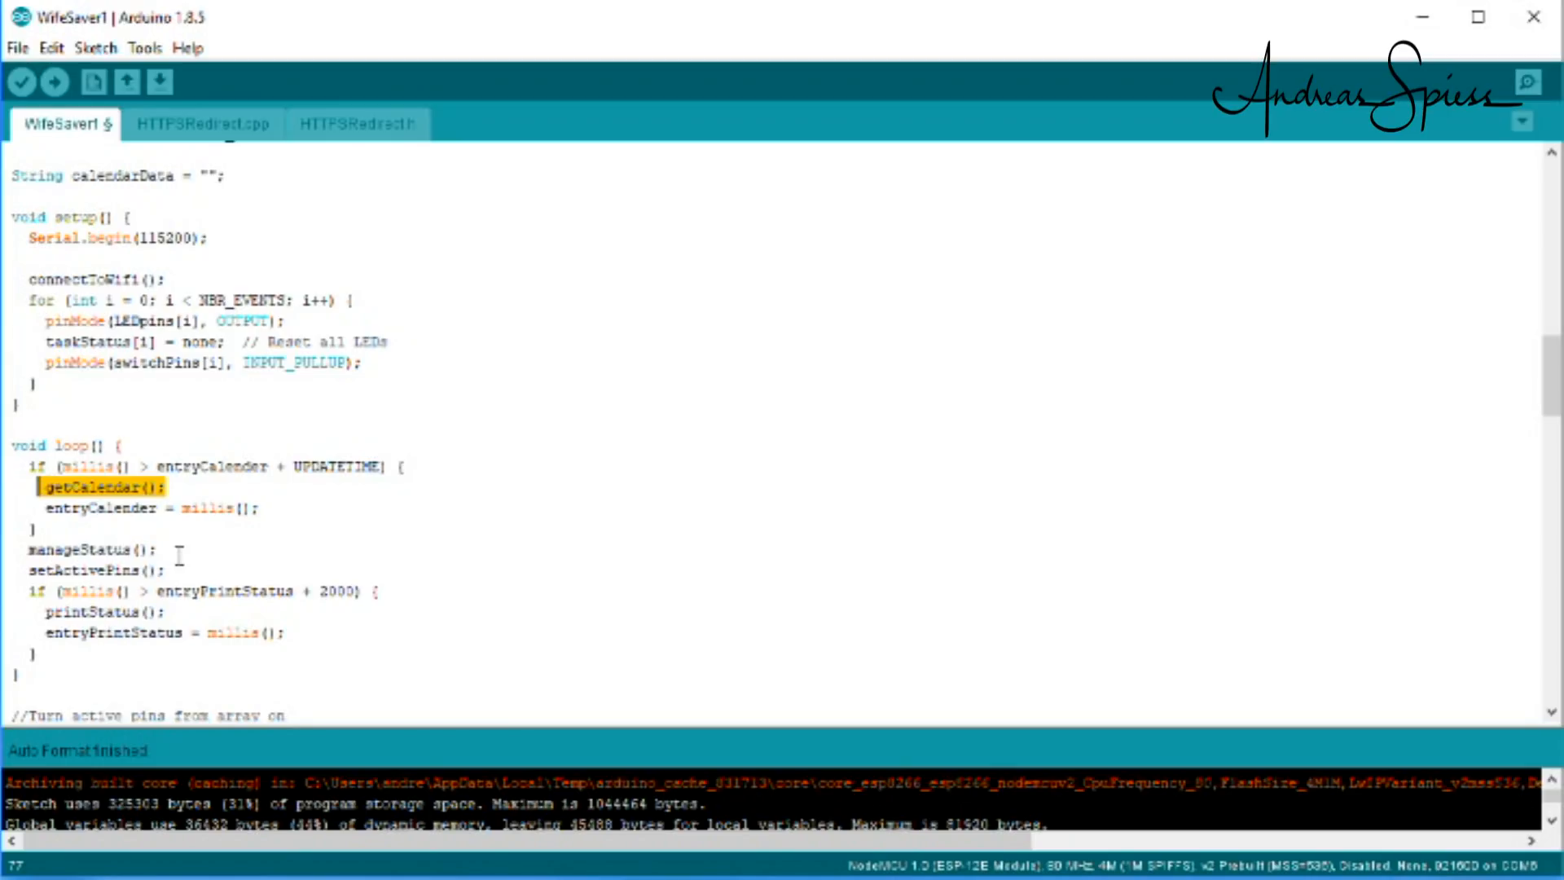
pyautogui.click(199, 589)
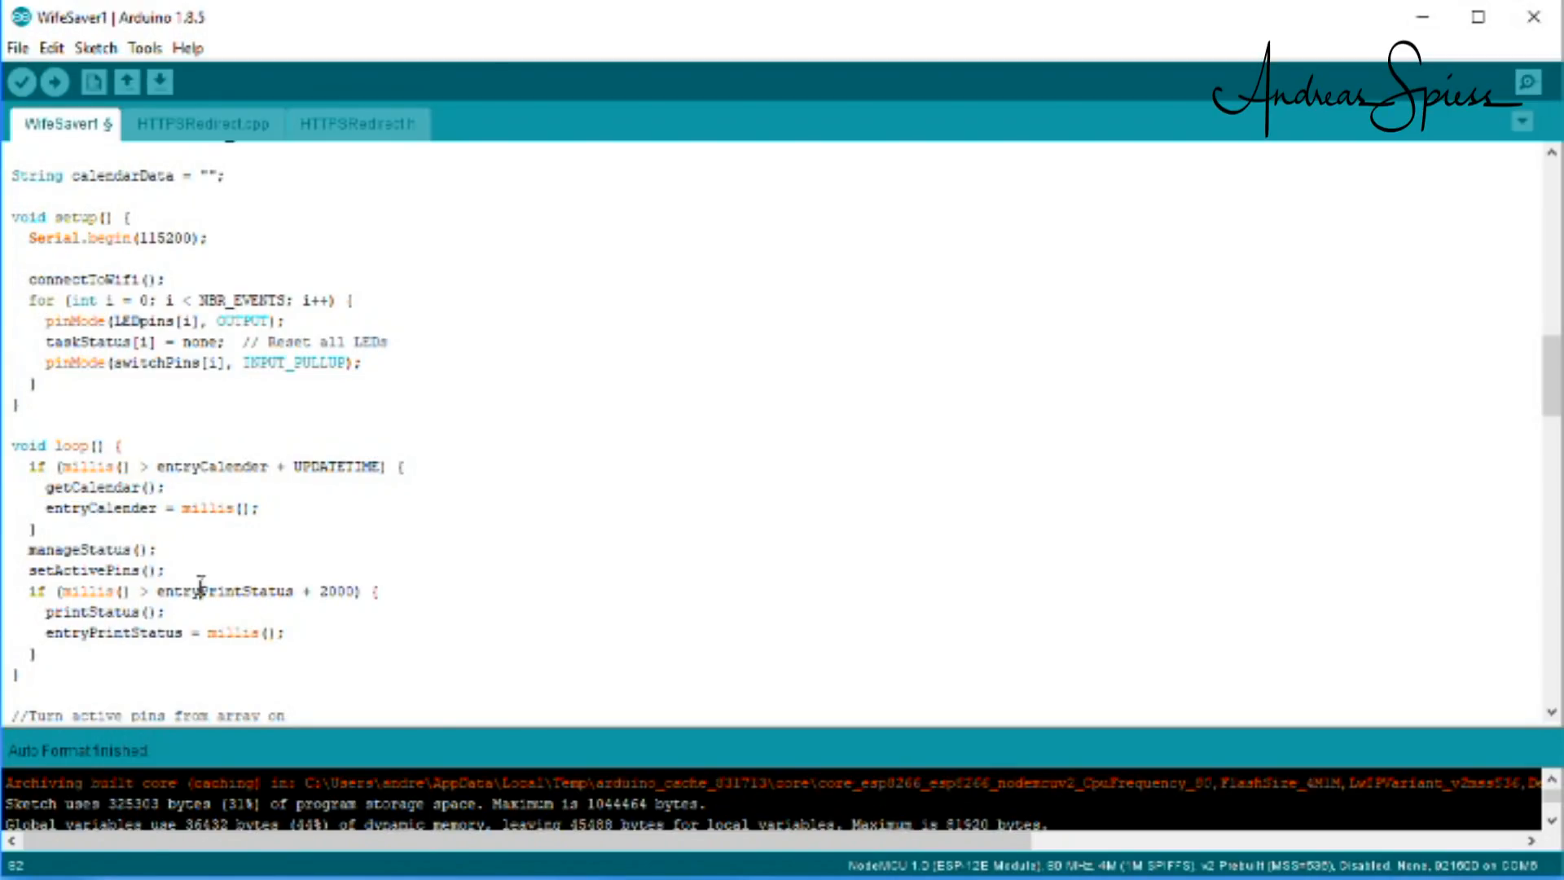
pyautogui.doubleClick(85, 548)
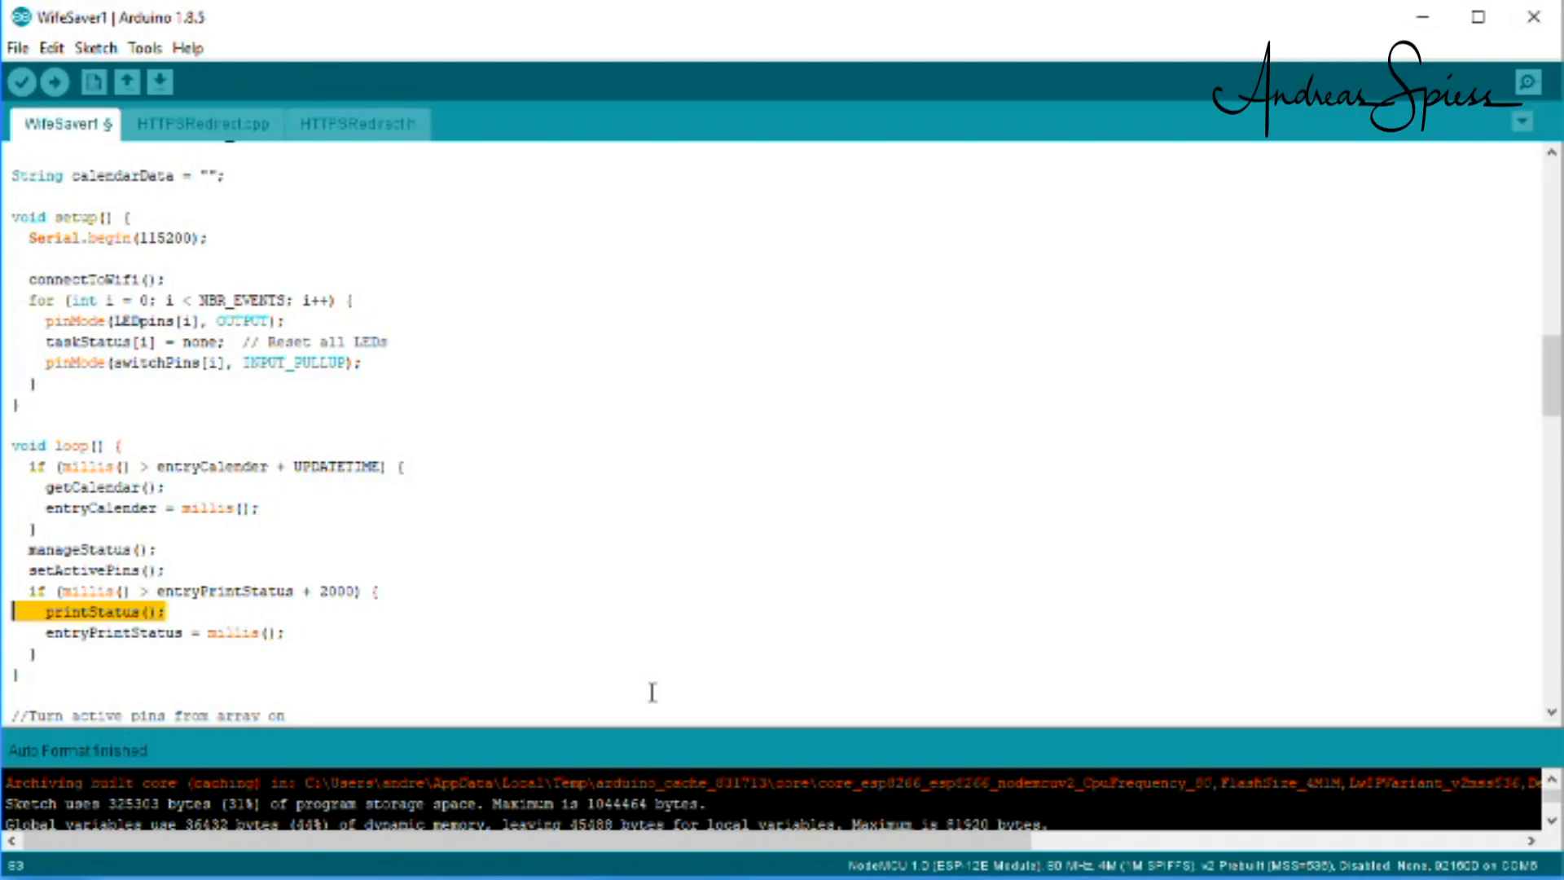
pyautogui.moveTo(210, 523)
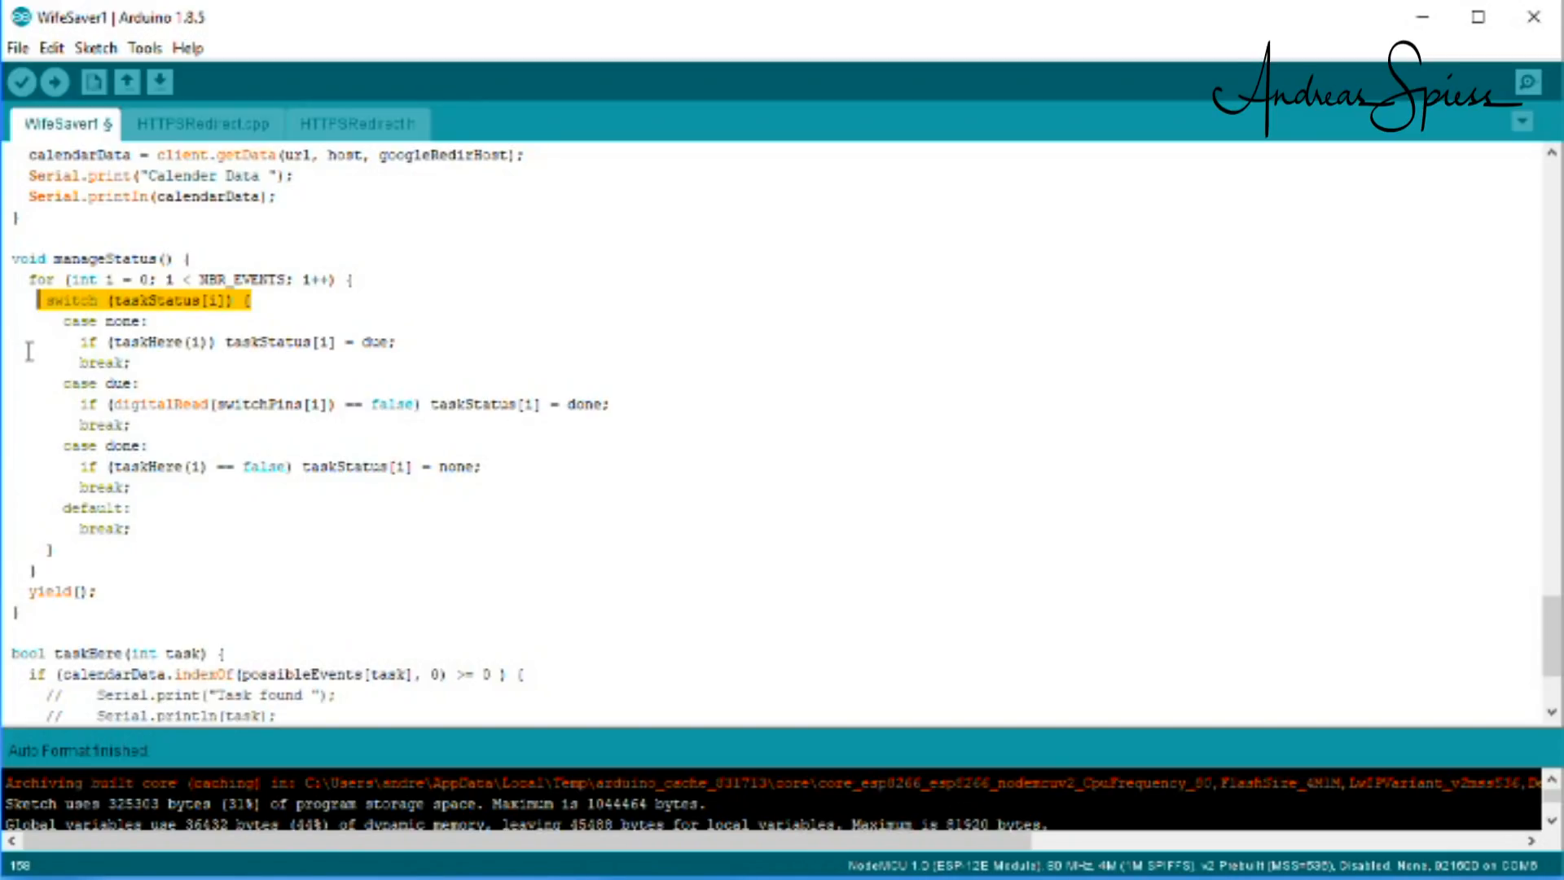
pyautogui.click(194, 527)
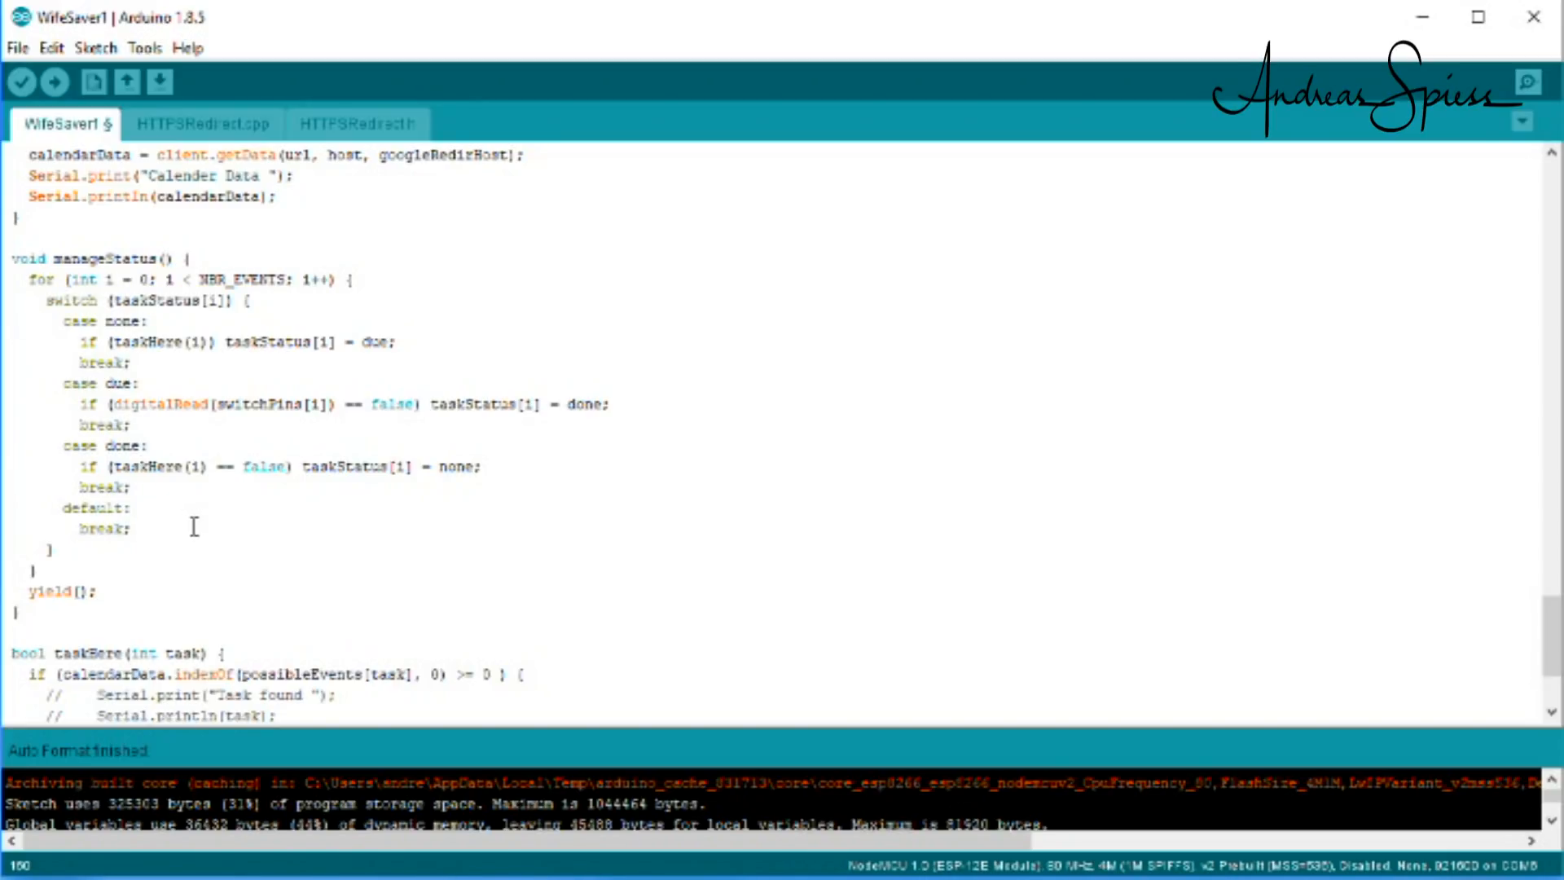
pyautogui.doubleClick(380, 341)
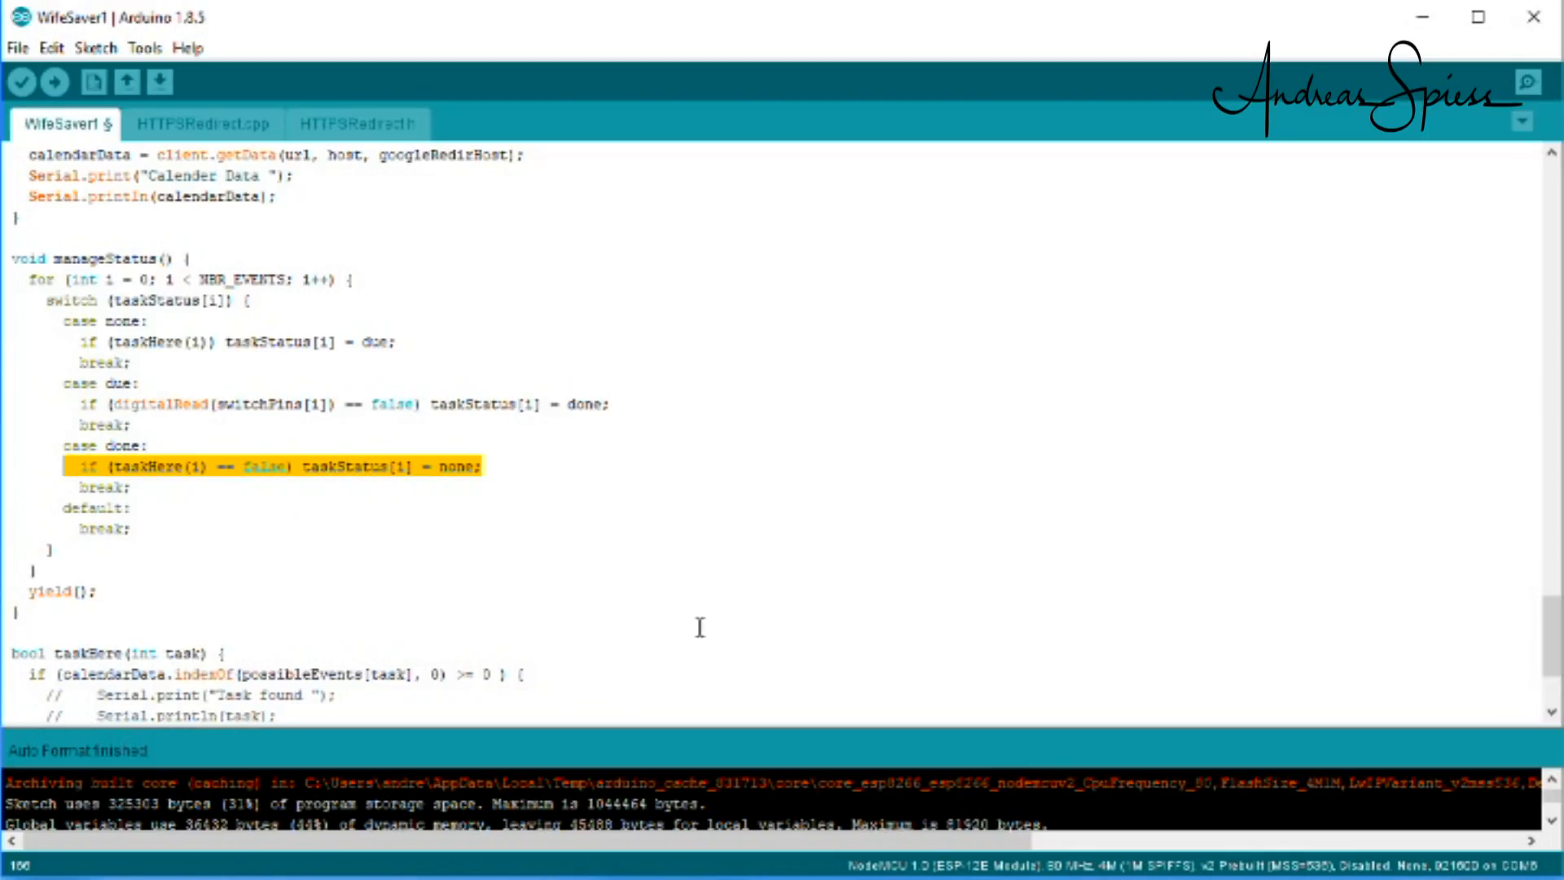
pyautogui.click(935, 430)
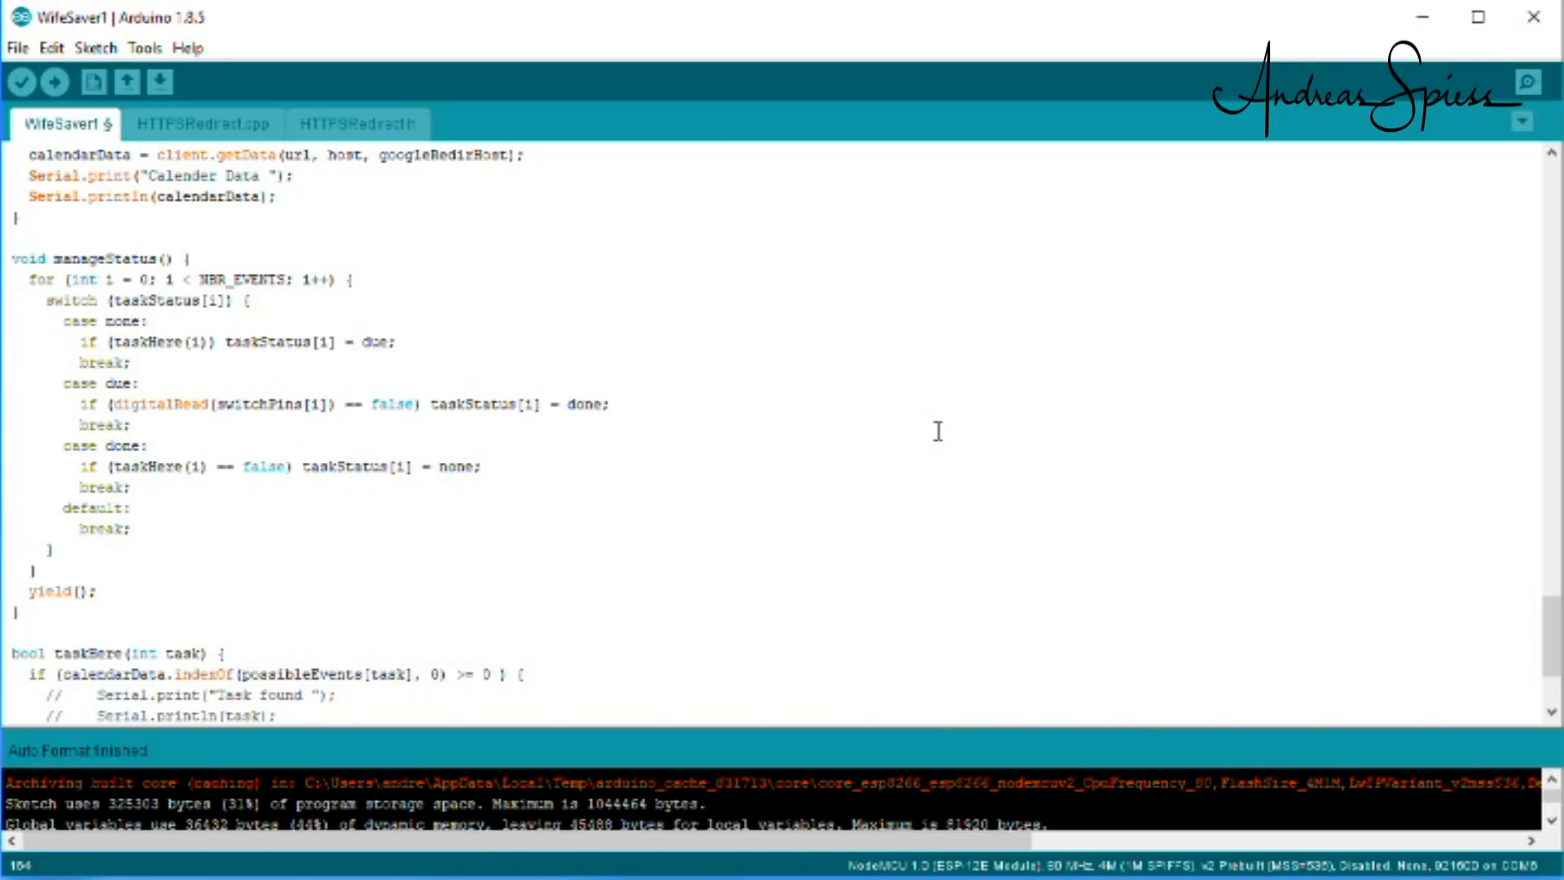